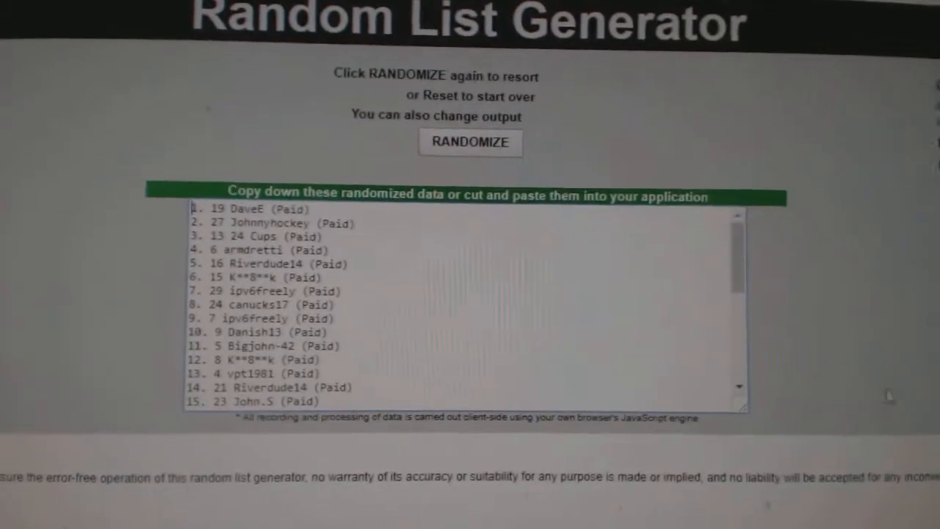
# Randomize the pasted team names, replacing the earlier participant ordering.
pyautogui.click(470, 142)
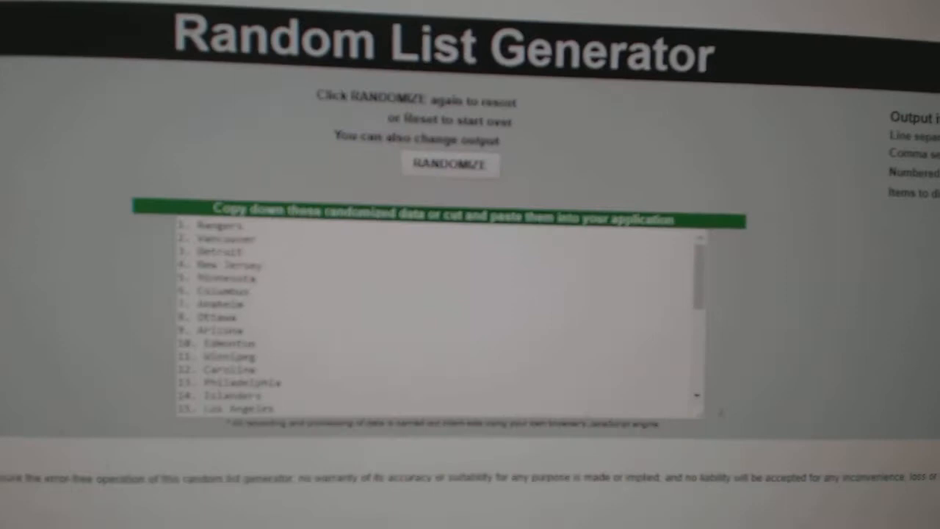
# Copy the shuffled team names and paste them into column B beside the participants.
pyautogui.click(449, 164)
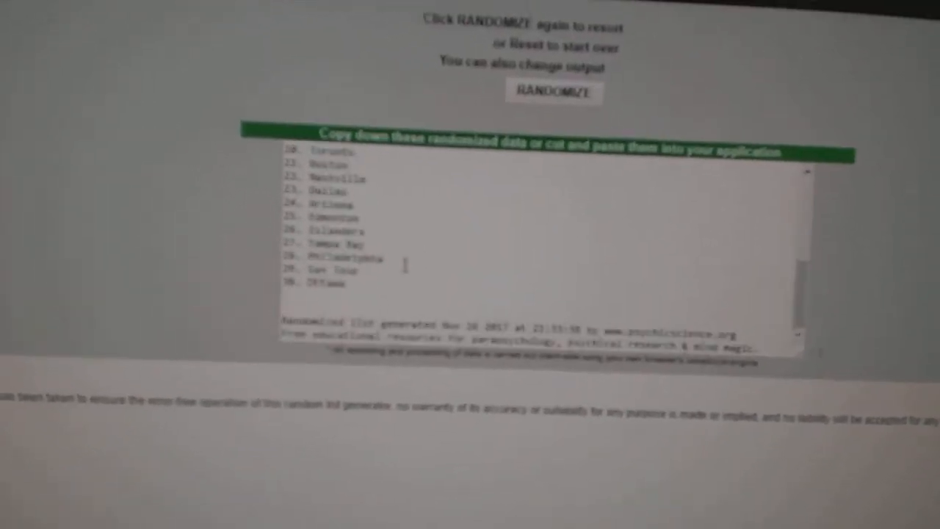
pyautogui.rightClick(331, 221)
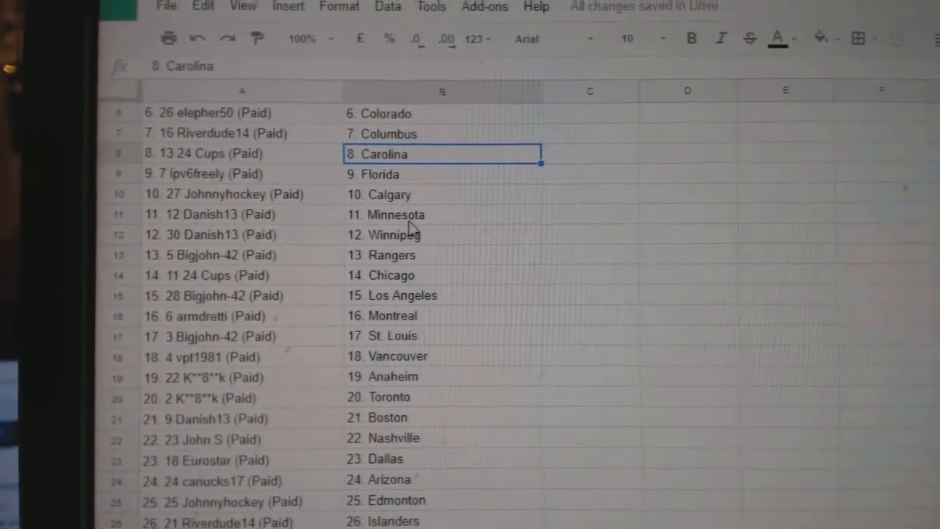
pyautogui.click(437, 252)
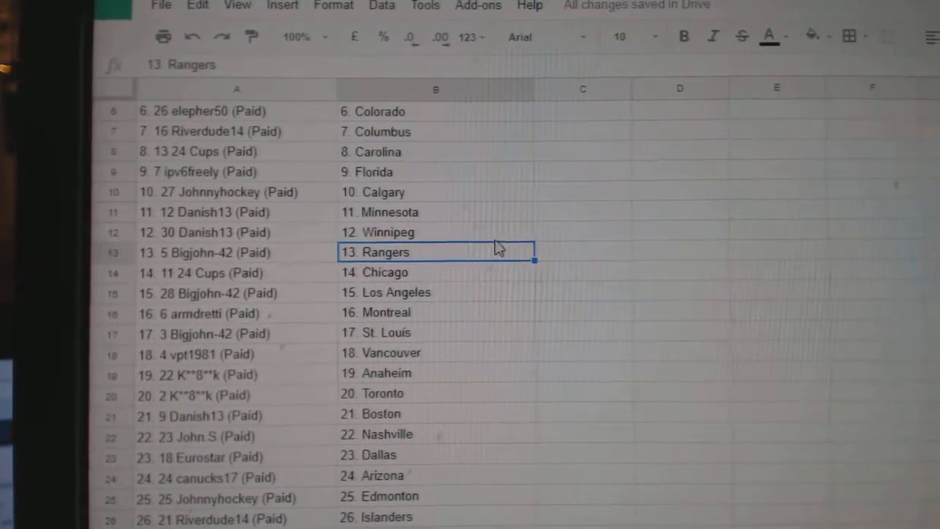